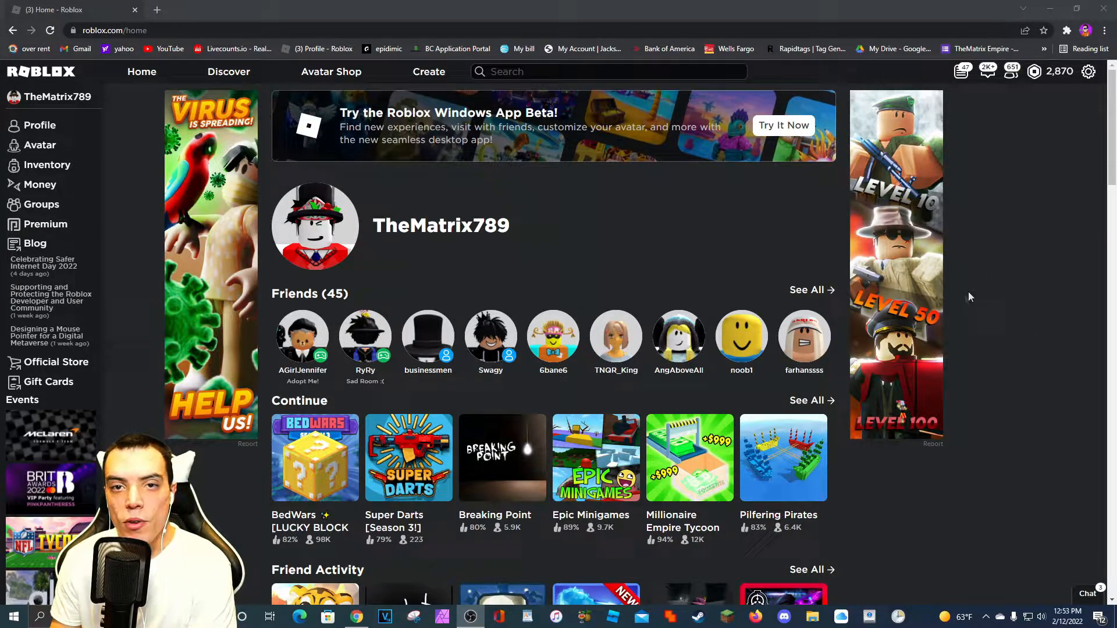
mouse_move(1045, 346)
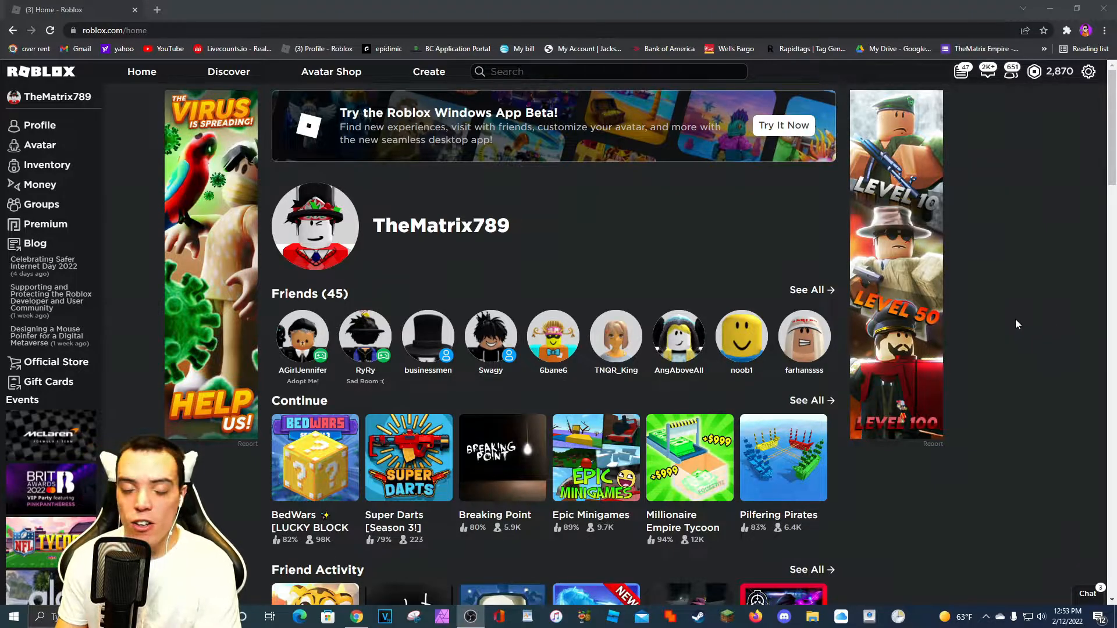
mouse_move(995, 349)
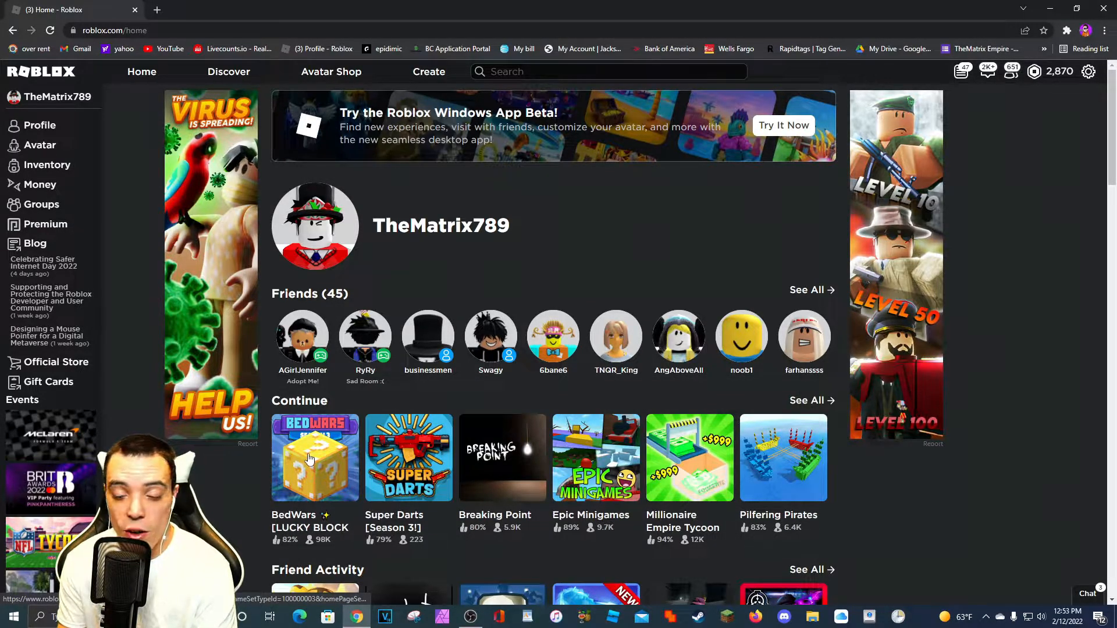
Step: Open BedWars [LUCKY BLOCK v3!] from Continue and launch it with Play
left_click(315, 457)
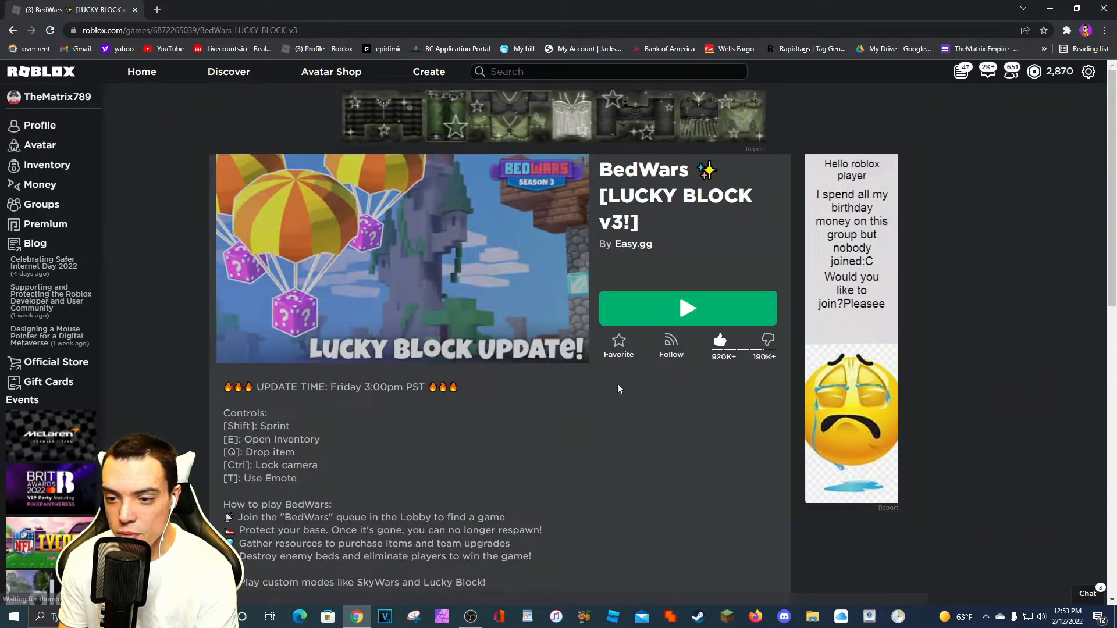
left_click(688, 308)
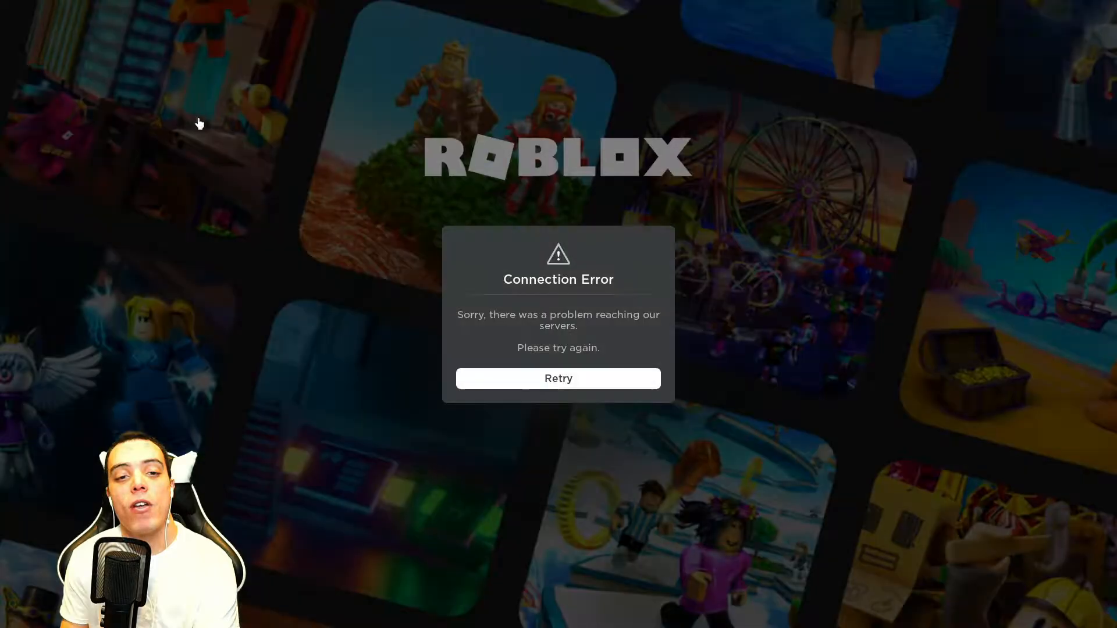
mouse_move(534, 371)
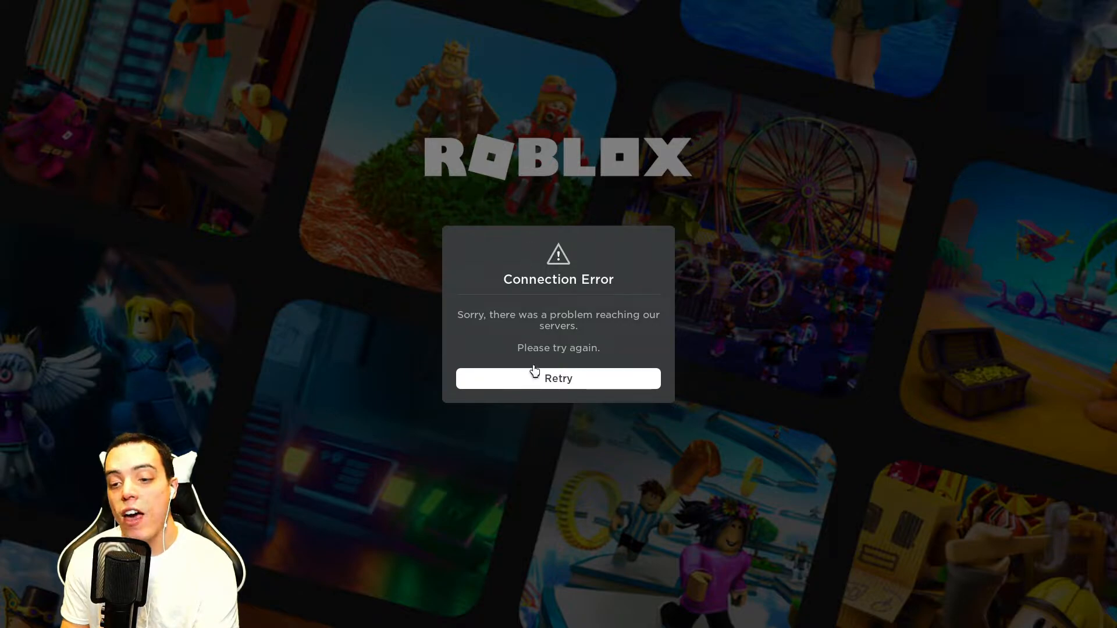
Step: Retry the Connection Error dialog twice, returning to the BedWars page
left_click(558, 378)
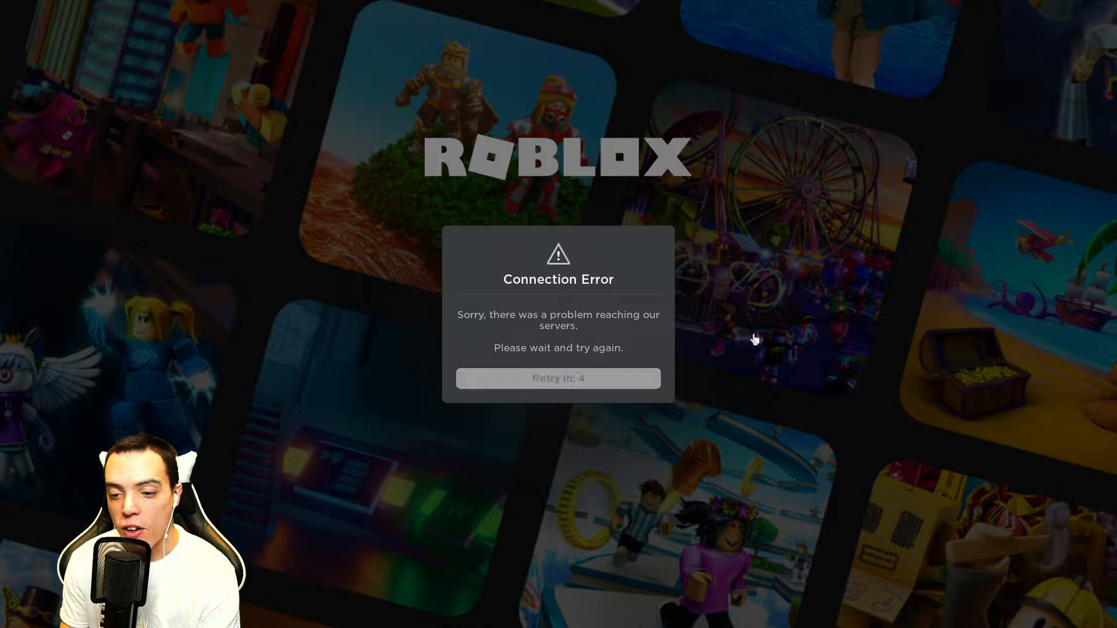
mouse_move(658, 126)
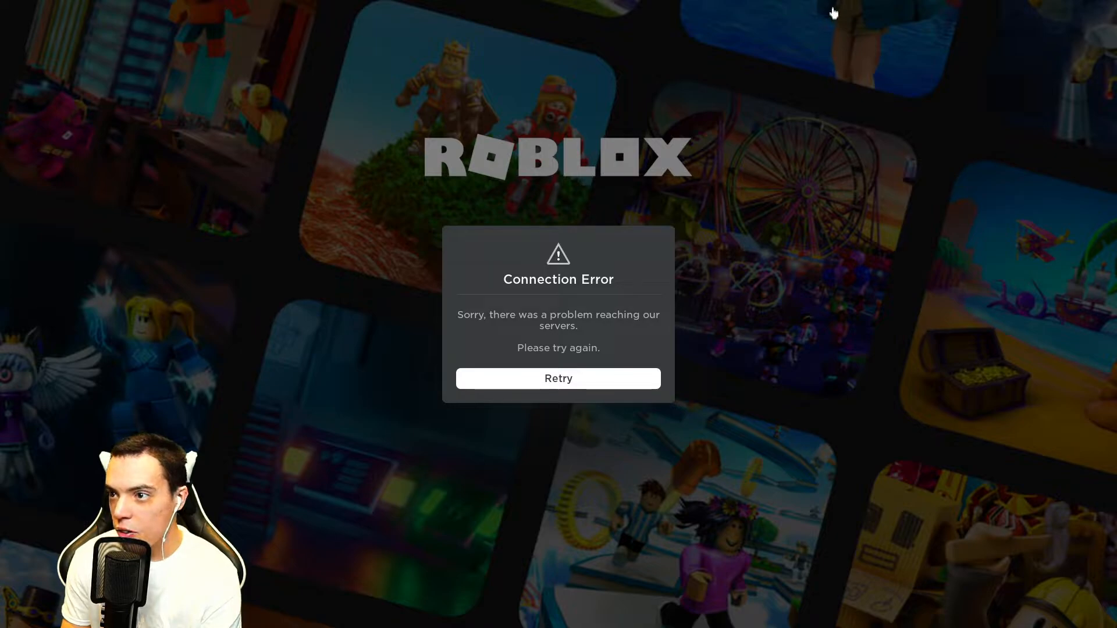
mouse_move(845, 77)
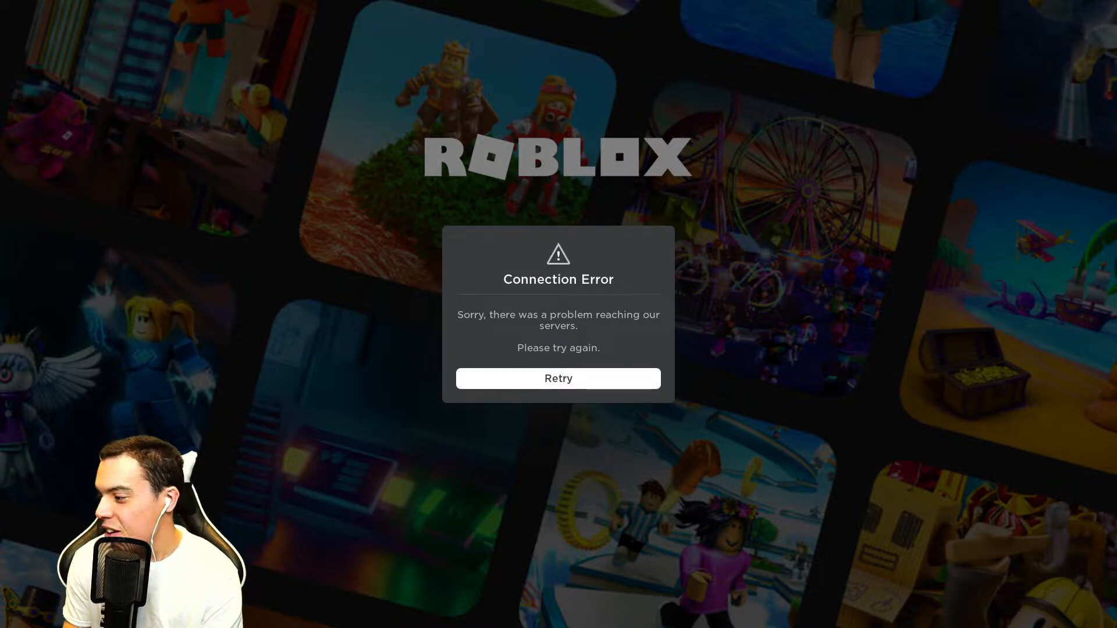
left_click(558, 378)
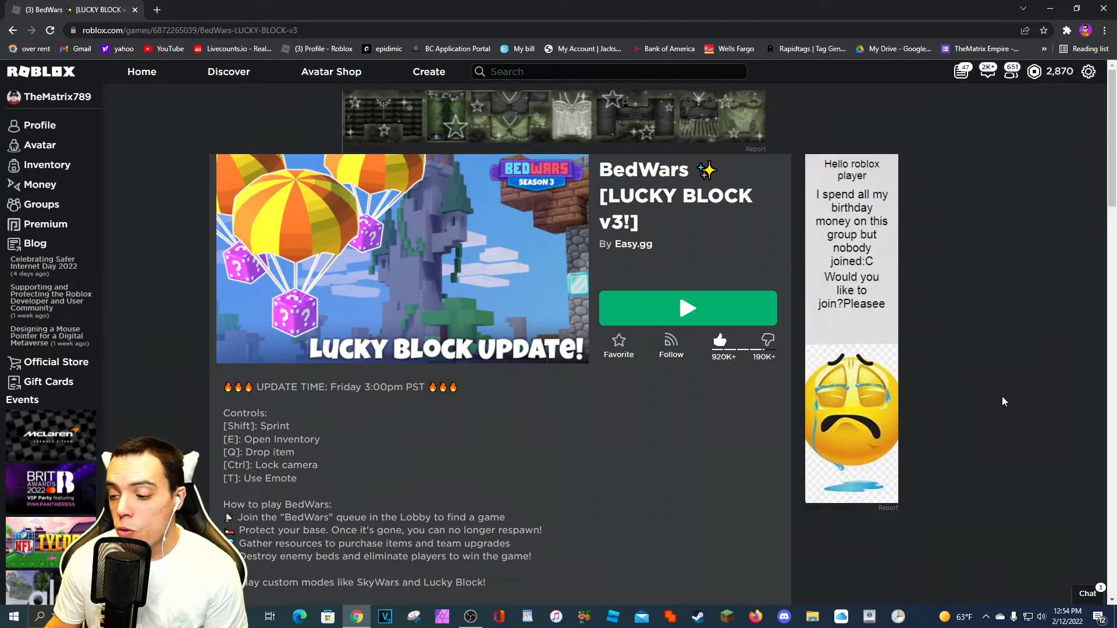
left_click(1061, 610)
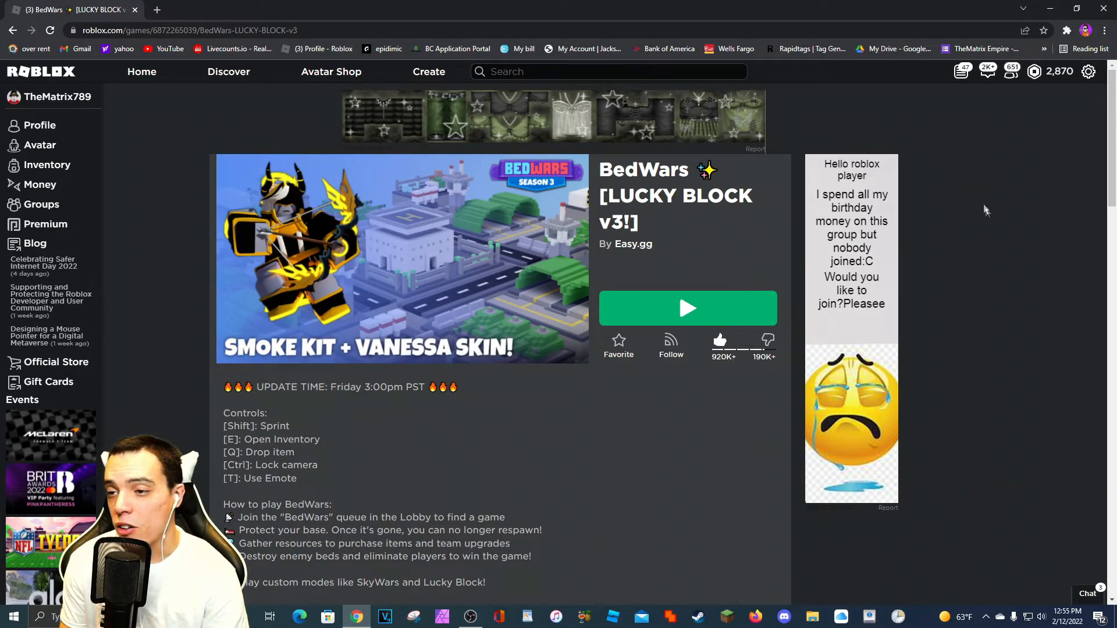
mouse_move(966, 274)
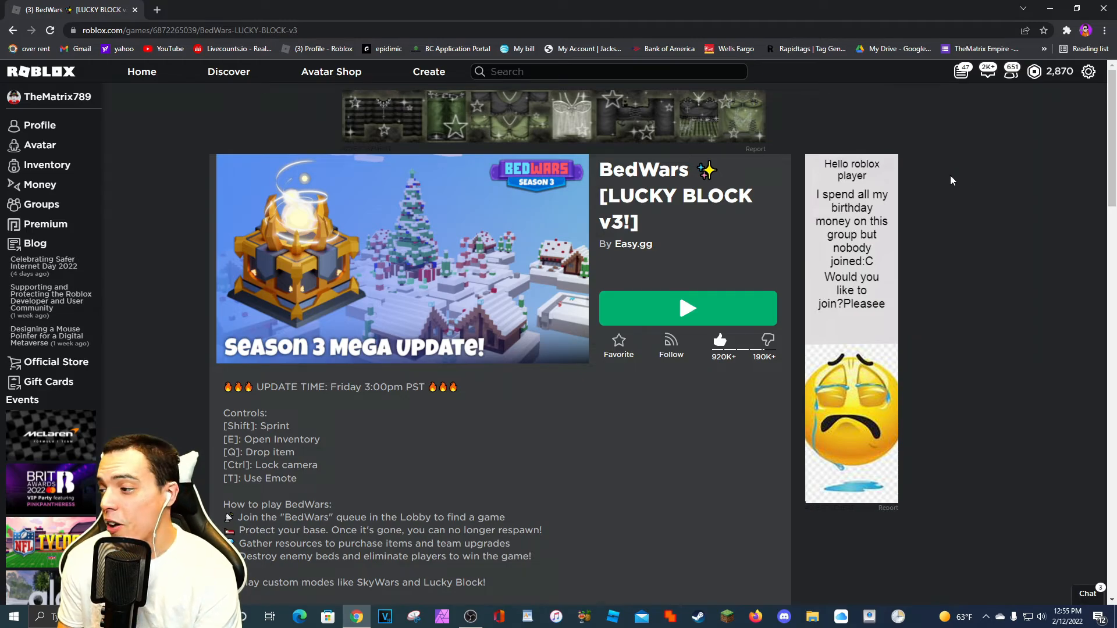
mouse_move(939, 204)
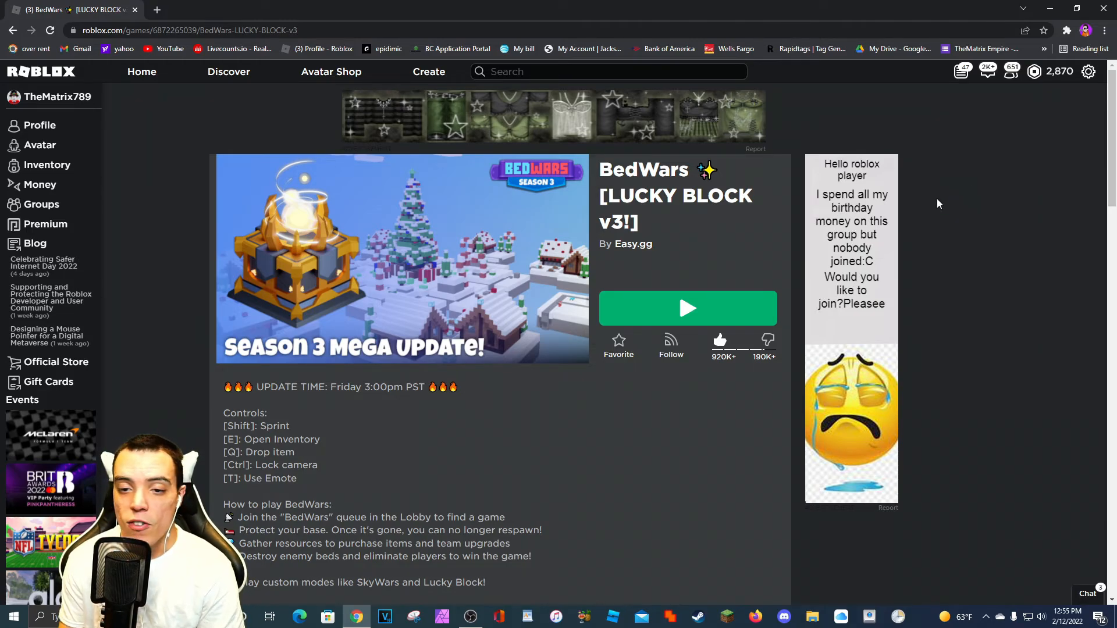